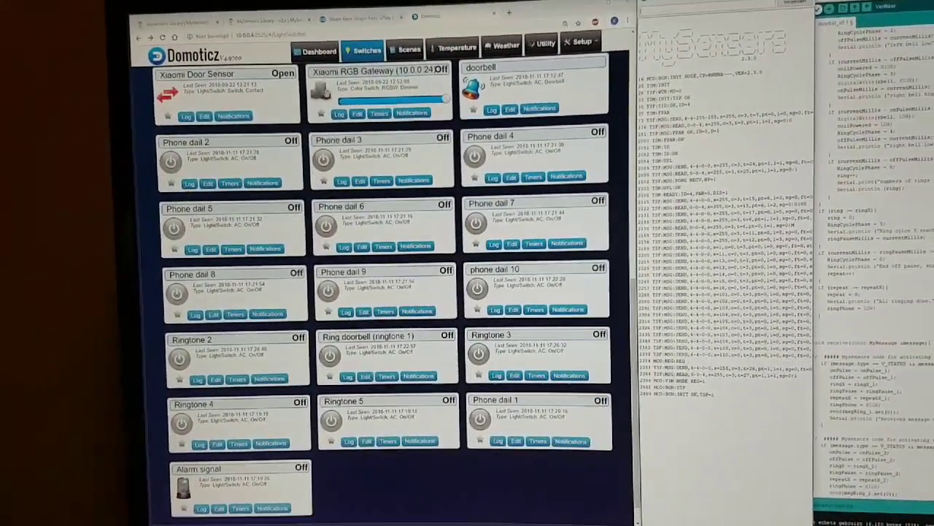
Toggle the Alarm signal siren from On back to Off, leaving all ringtone switches Off.
click(329, 291)
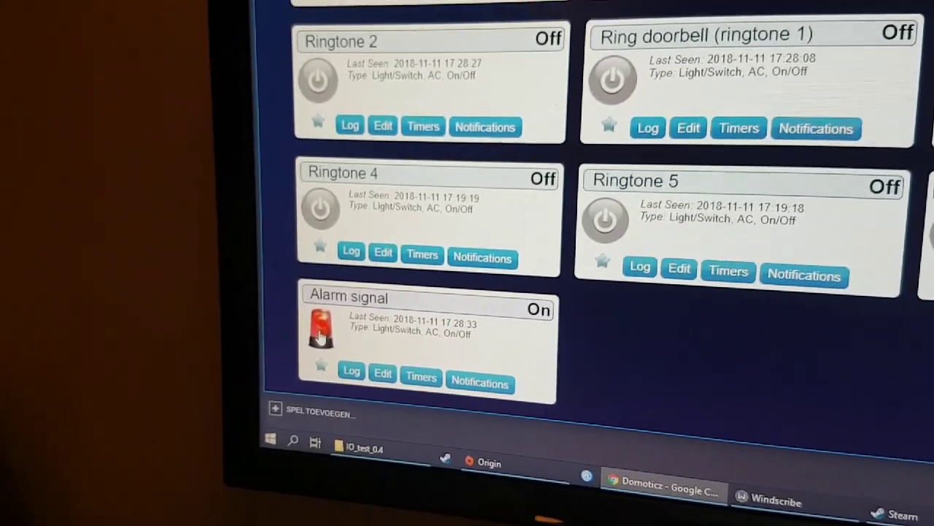
click(321, 332)
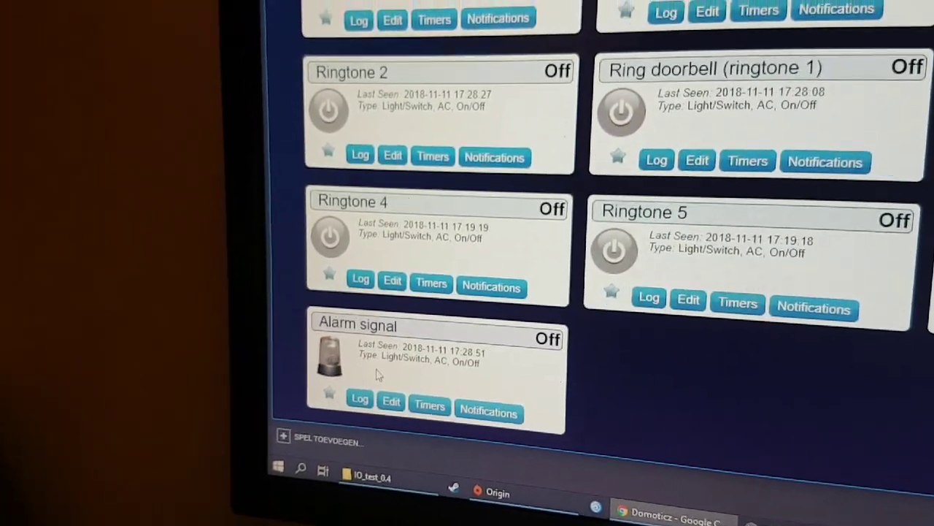